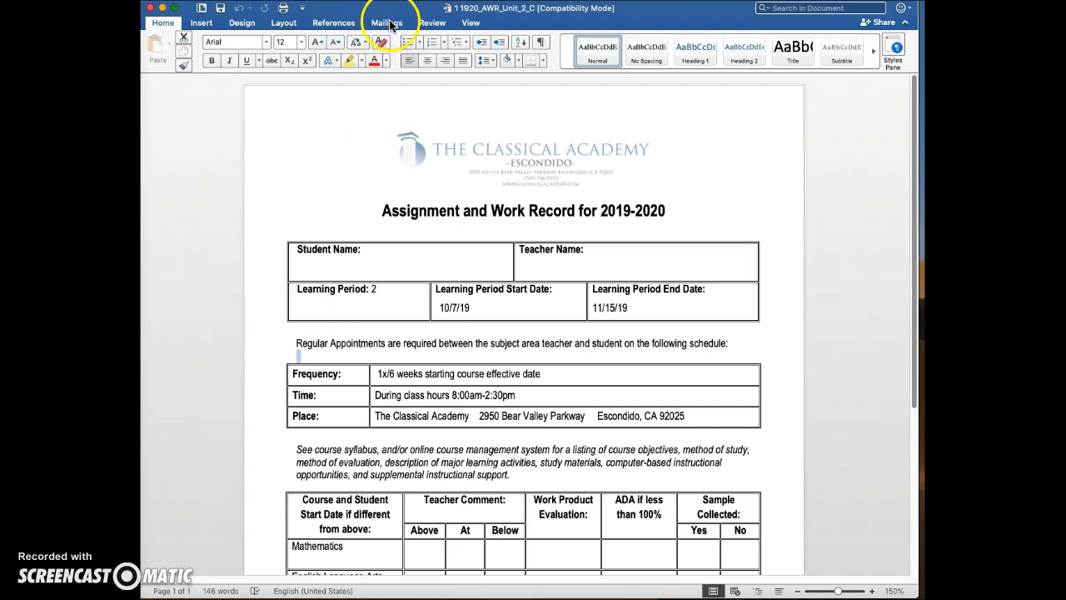
# - Start a Letters-type mail merge on the Assignment and Work Record form
pyautogui.click(386, 23)
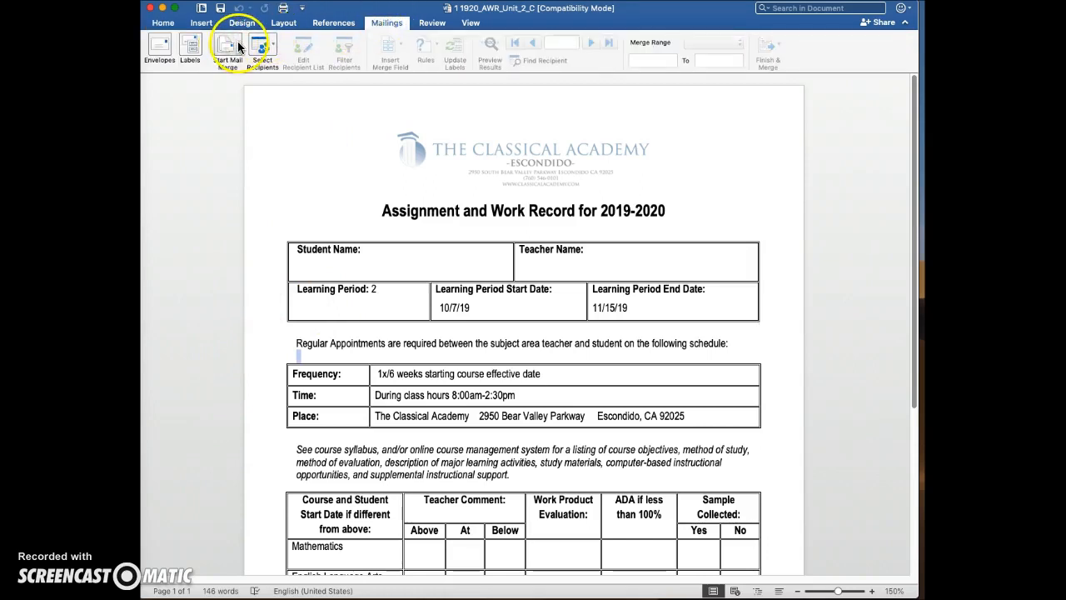
pyautogui.click(227, 48)
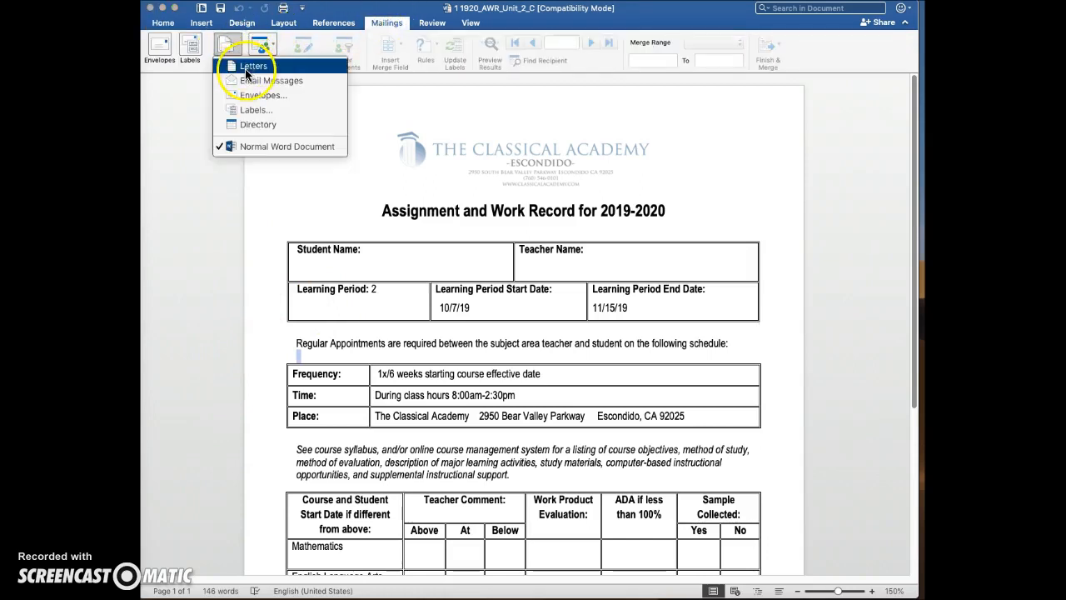
pyautogui.click(252, 65)
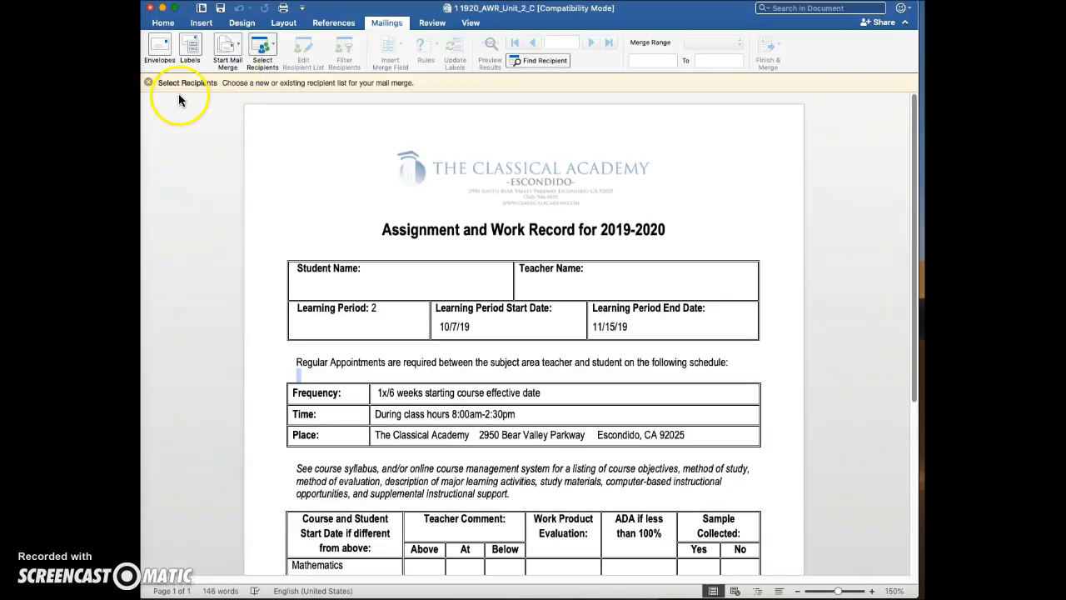
pyautogui.moveTo(437, 90)
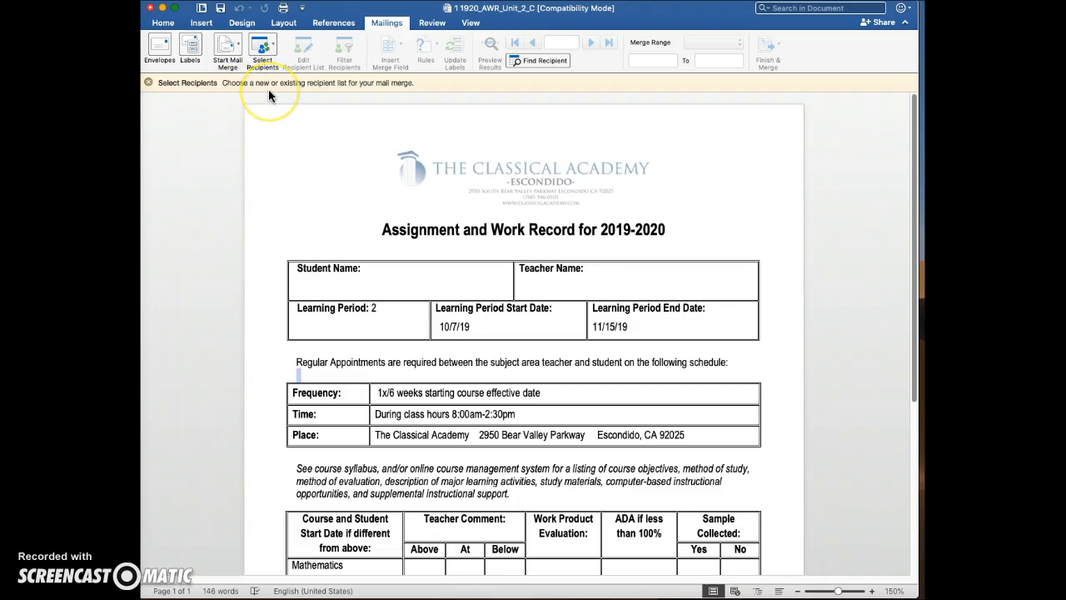
pyautogui.moveTo(279, 57)
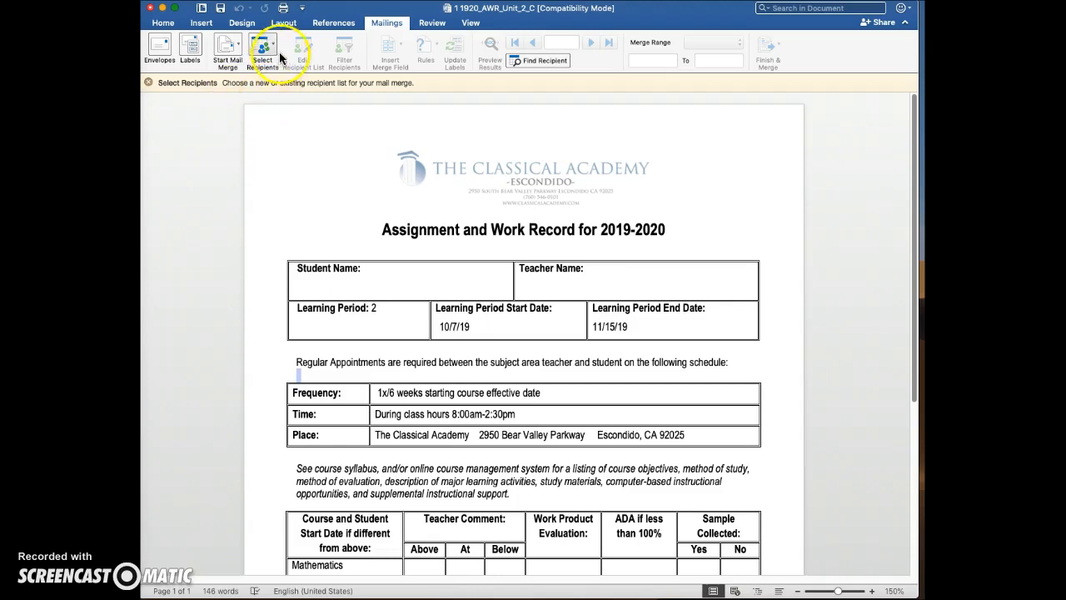
# - Pick 1 Sample Roster 19_20.csv from Recents as the existing recipient list
pyautogui.click(262, 49)
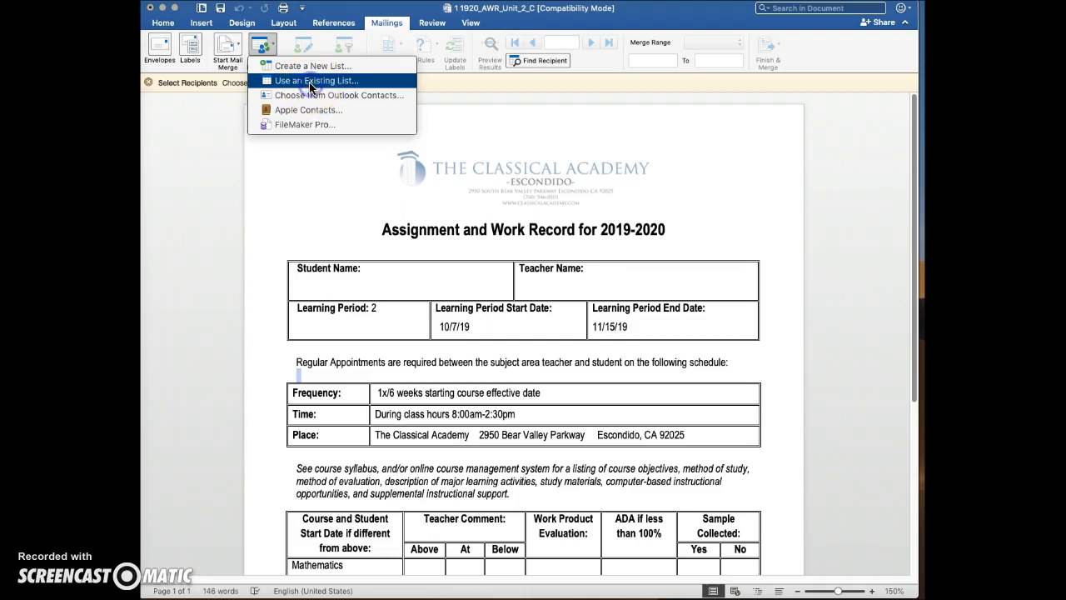
pyautogui.click(315, 80)
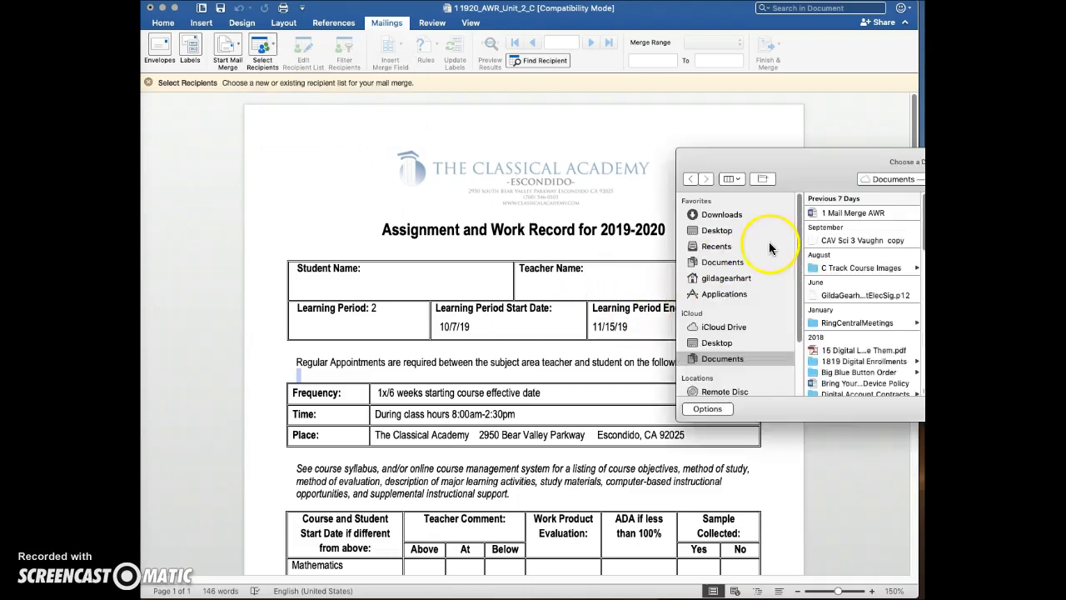
pyautogui.click(716, 246)
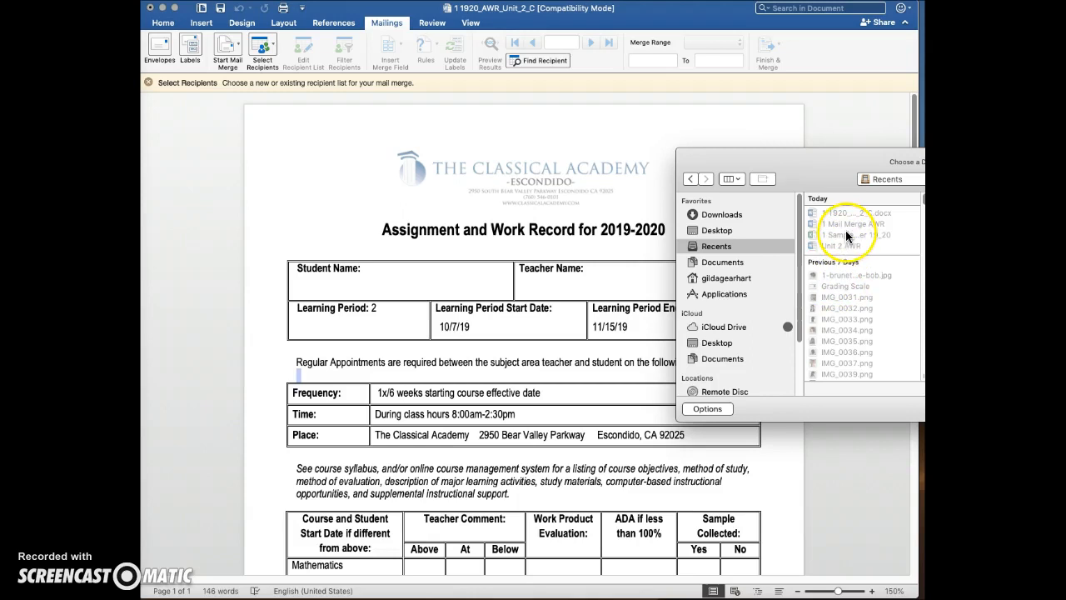
pyautogui.click(853, 234)
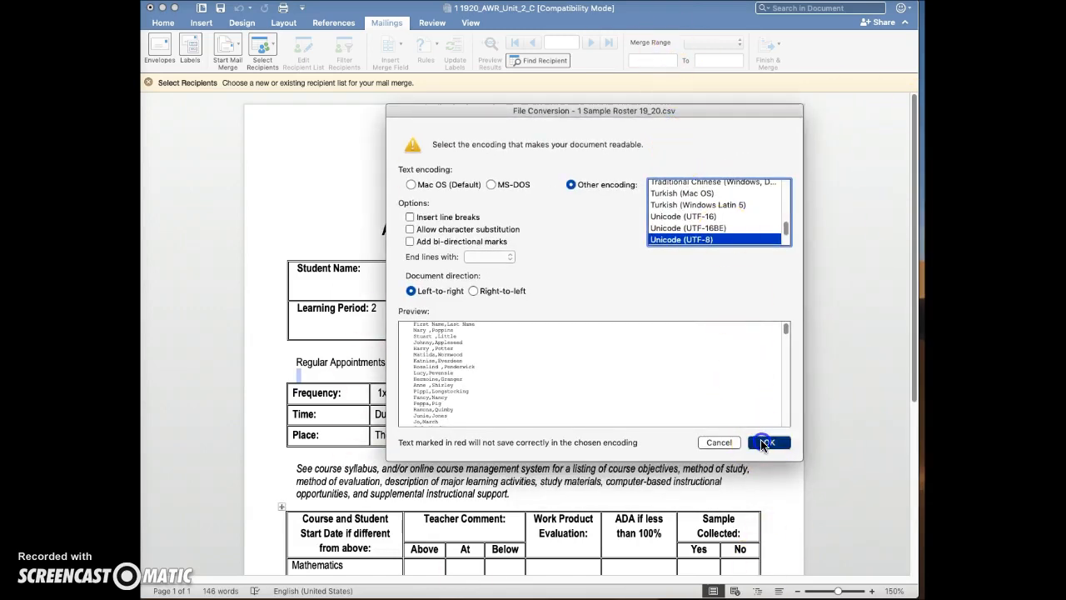
# - Accept UTF-8 encoding, insert First_Name and Last_Name under Student Name, and begin typing 'Mrs'
pyautogui.click(766, 442)
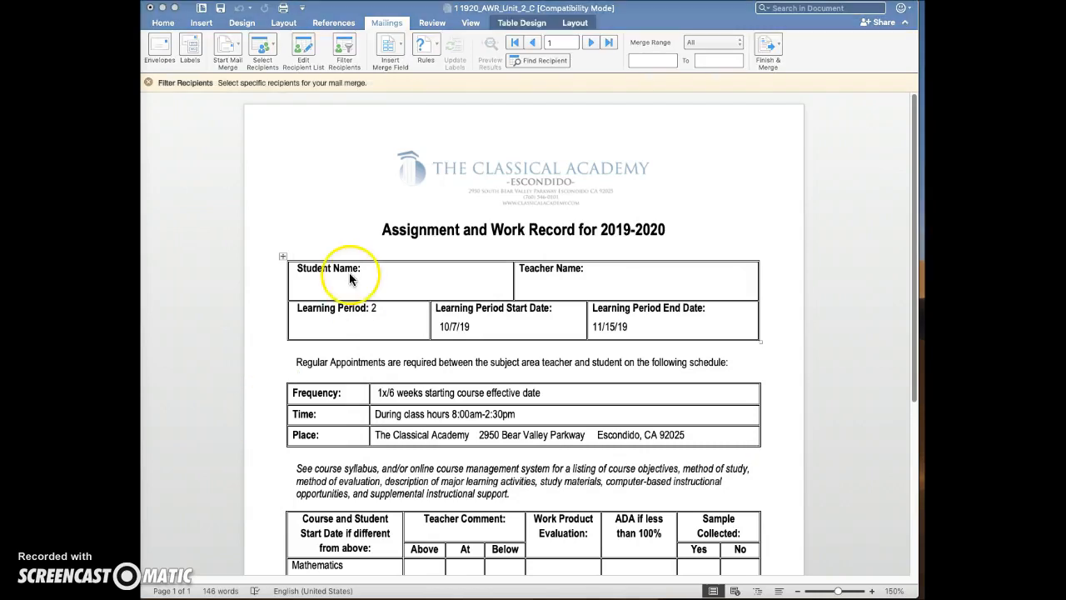
pyautogui.click(333, 286)
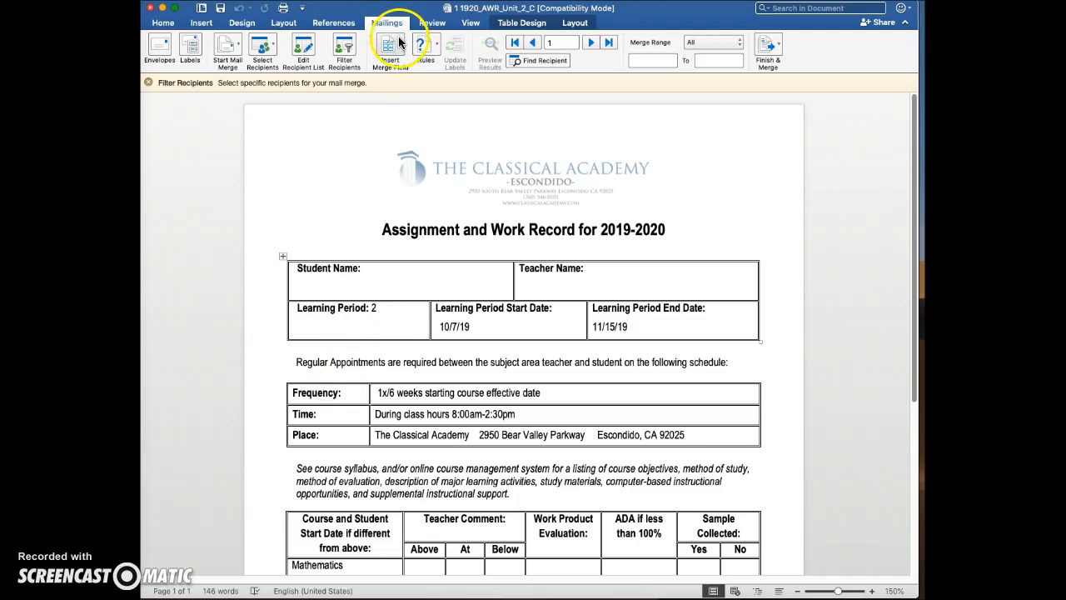
pyautogui.moveTo(388, 45)
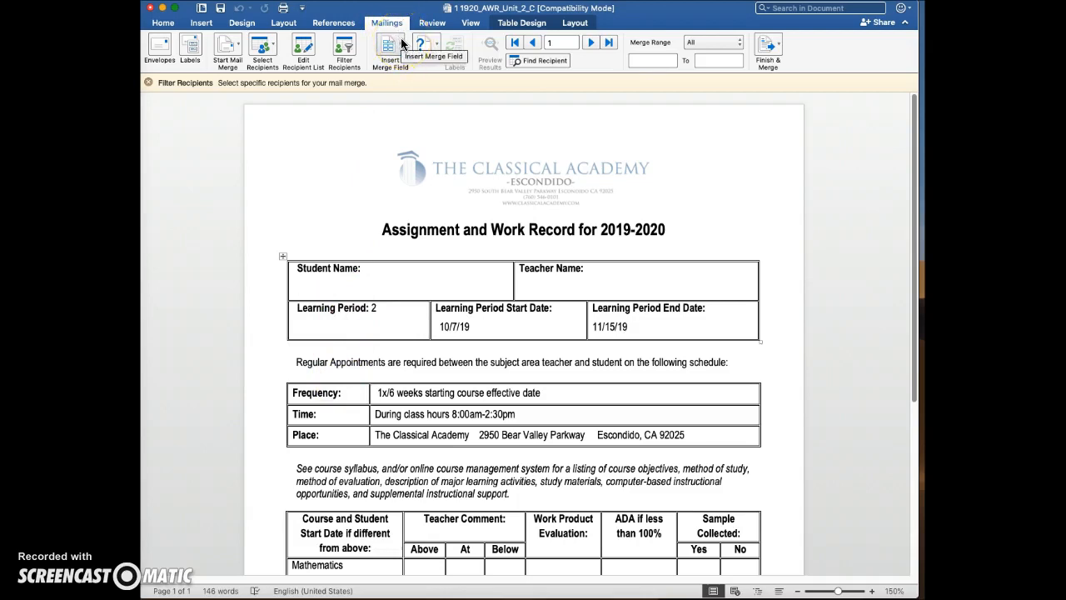
pyautogui.click(388, 46)
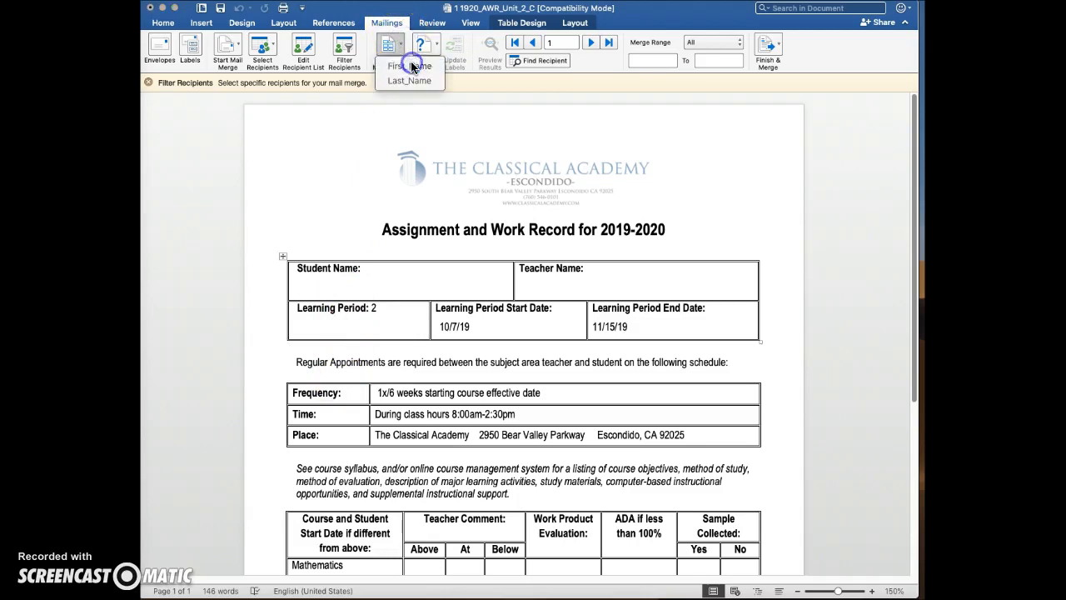
pyautogui.click(409, 67)
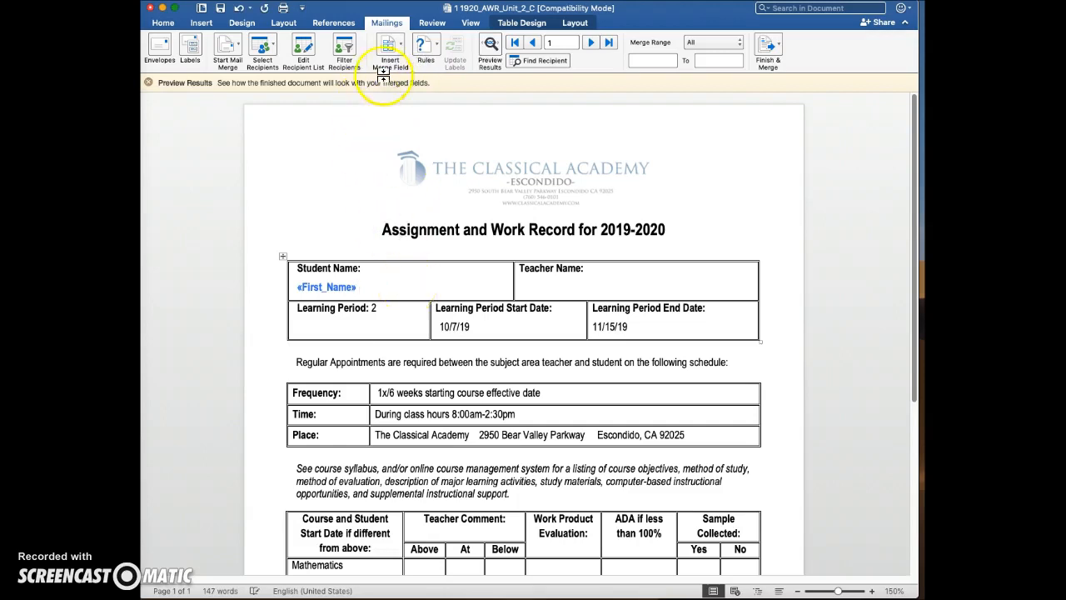
pyautogui.click(389, 46)
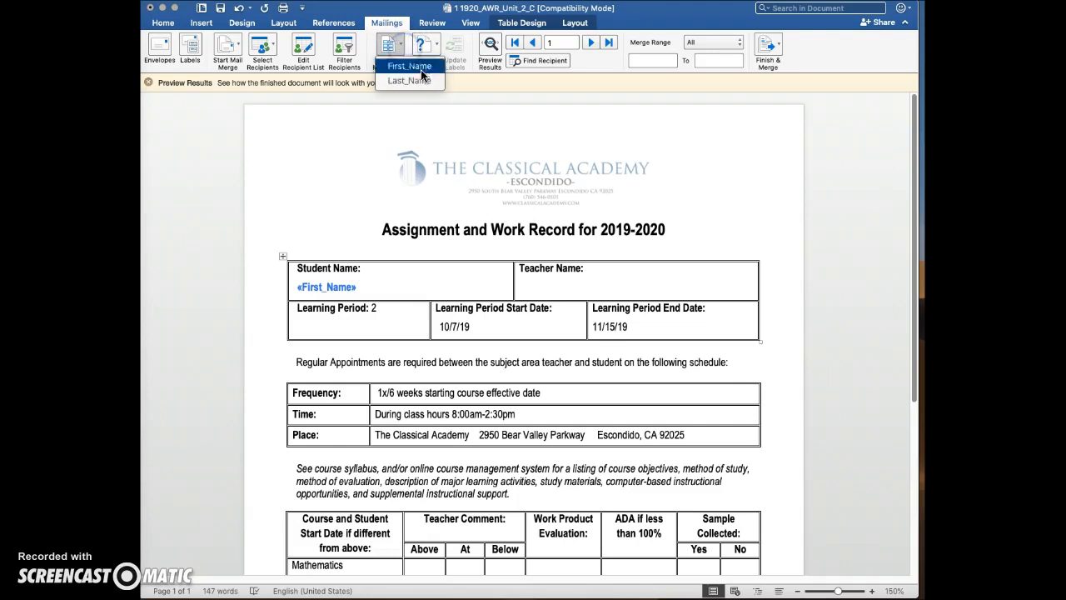
pyautogui.click(407, 80)
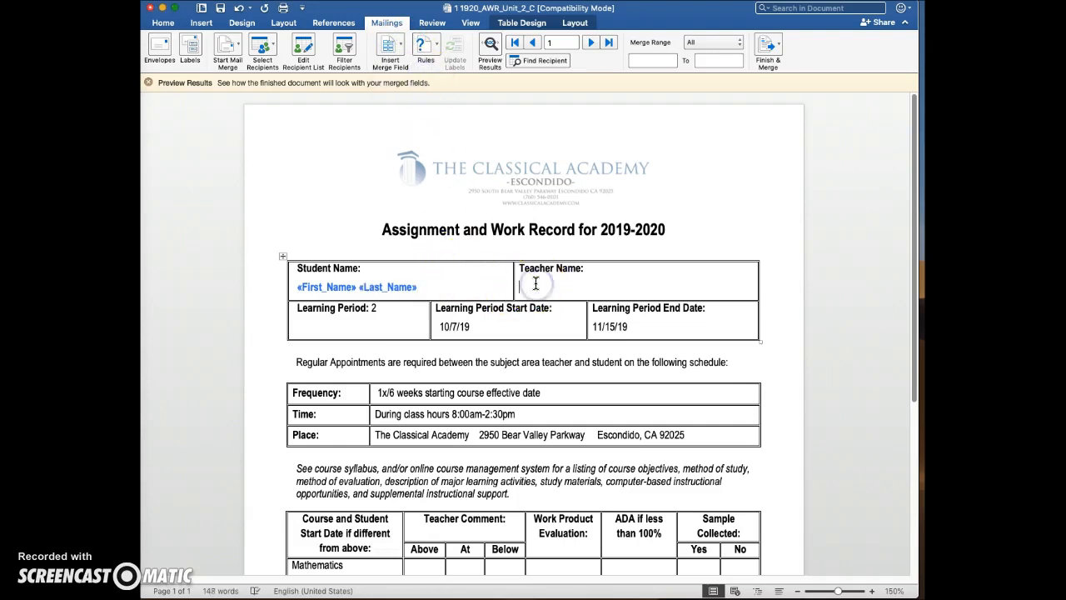
pyautogui.write('Mrs. Amazing')
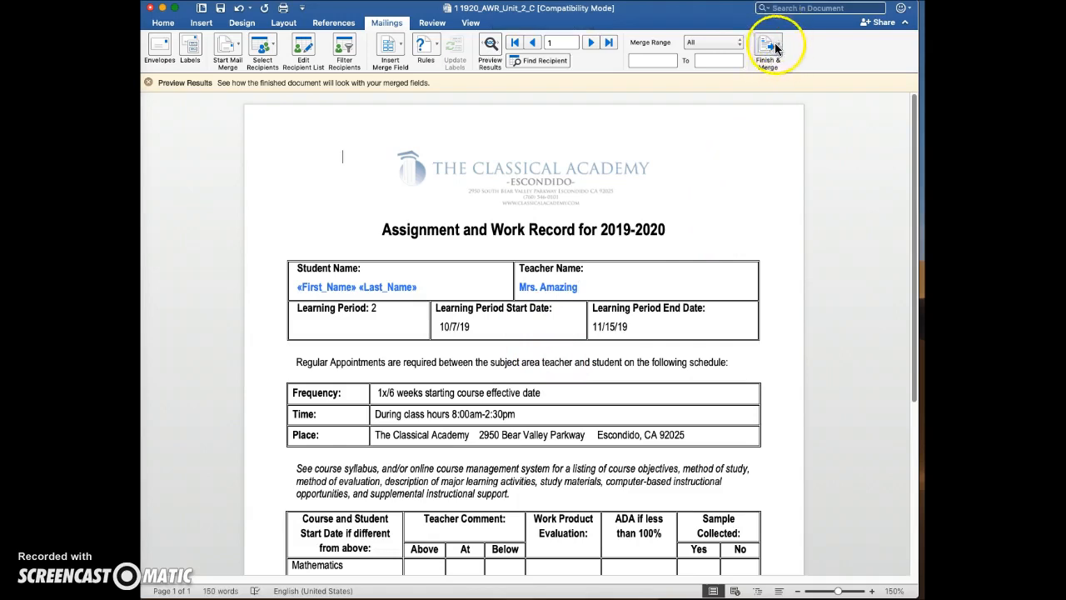
# - Merge to individual documents, producing 53 student record pages, and scroll through them
pyautogui.click(767, 46)
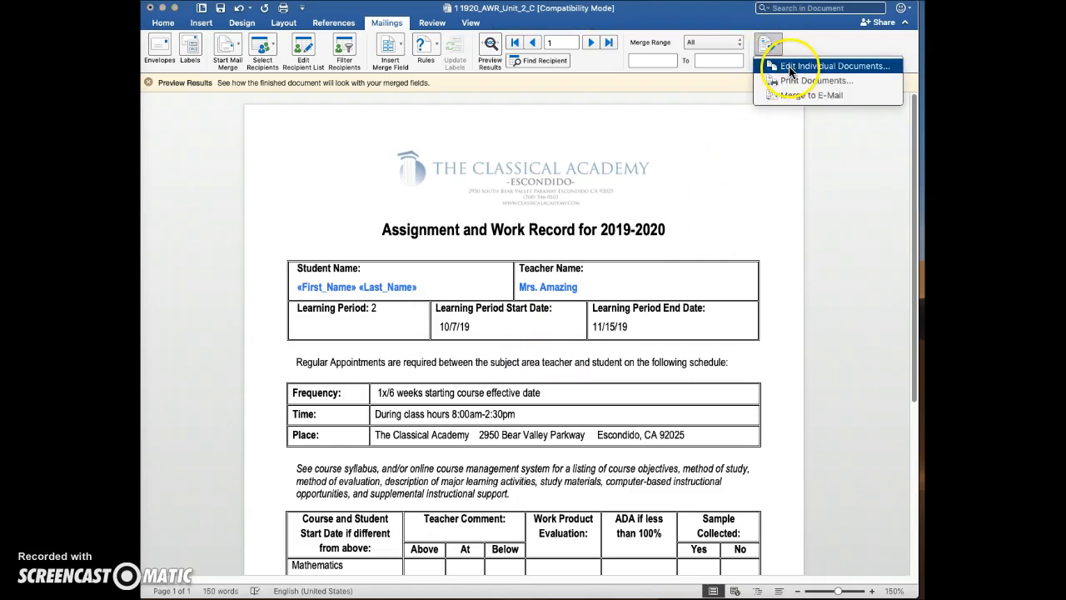
pyautogui.click(832, 66)
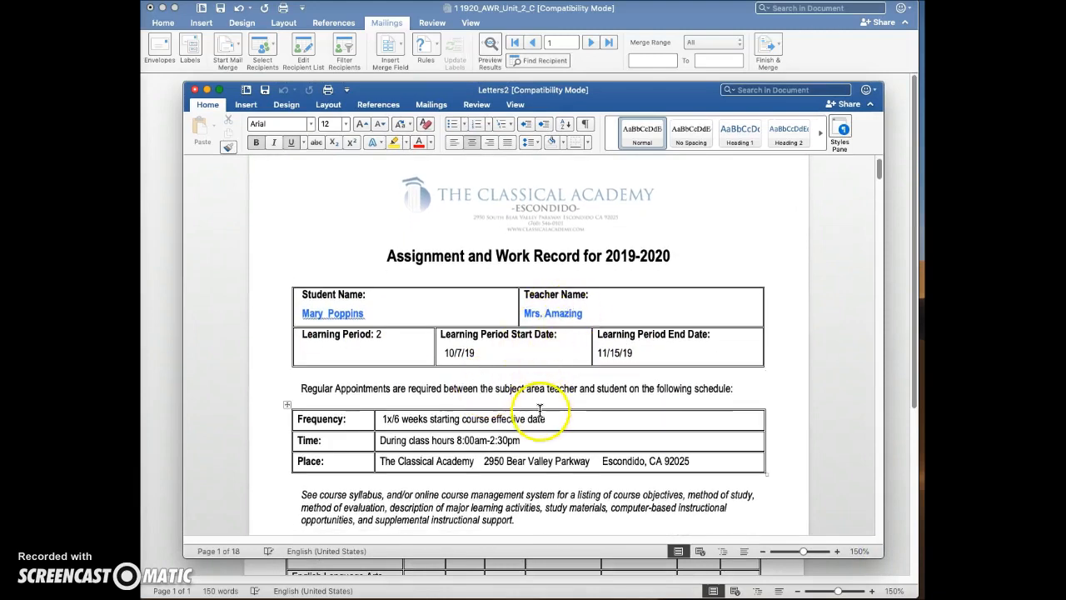
pyautogui.scroll(-3)
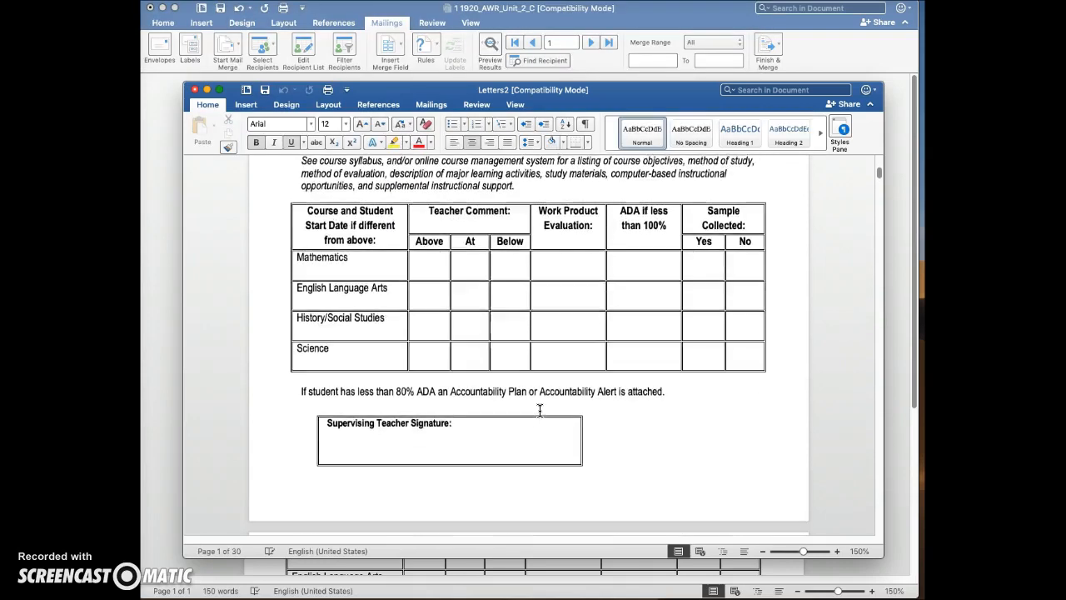
pyautogui.scroll(-3)
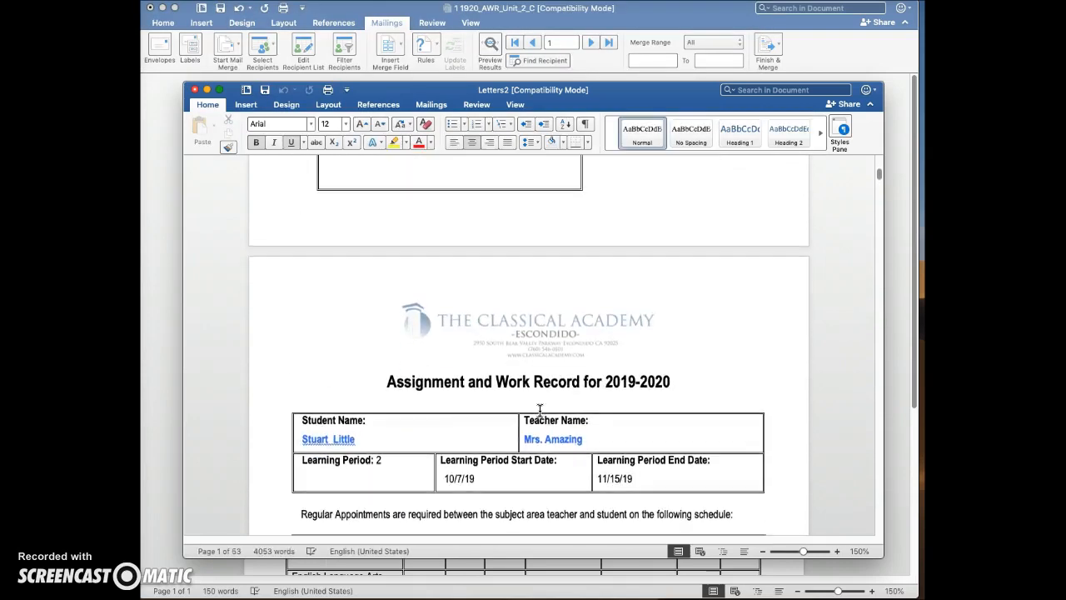
pyautogui.scroll(-3)
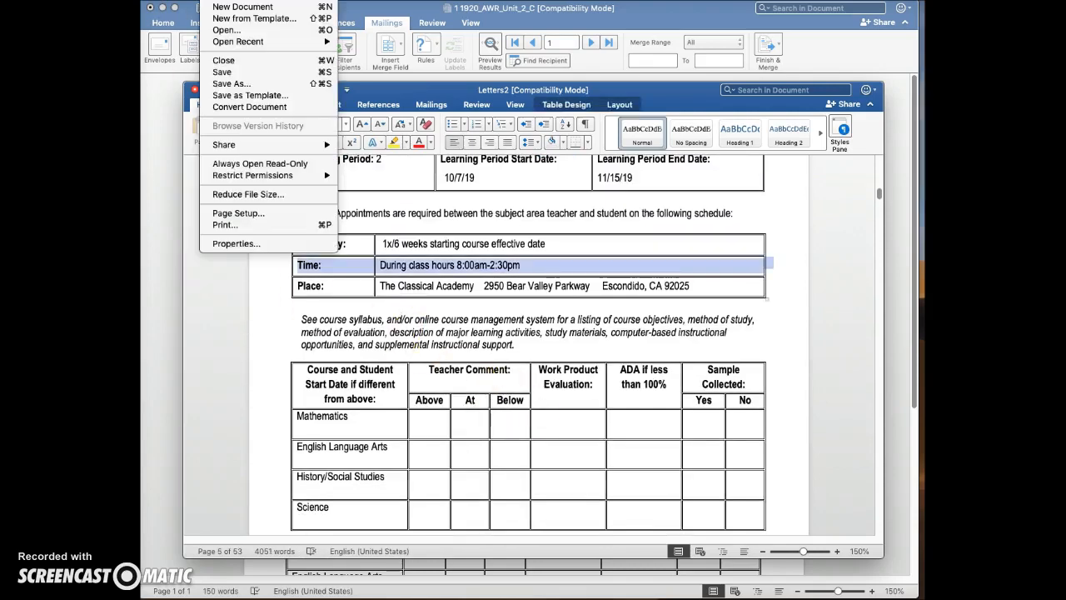
pyautogui.moveTo(231, 83)
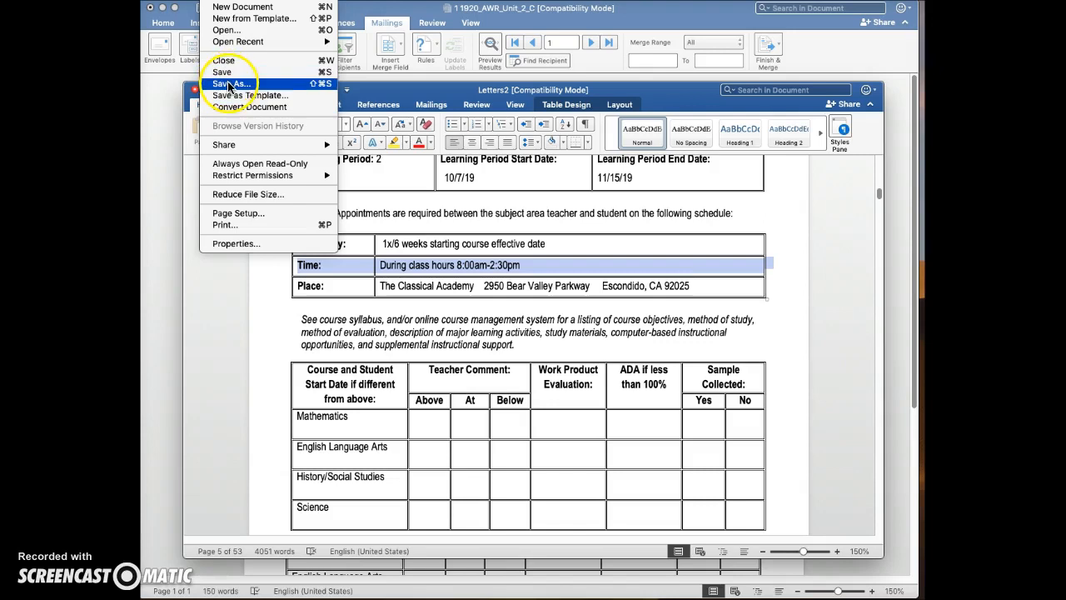
# - Save the merged document as 'Unit 2 AWRs 2019' in the iCloud Desktop folder
pyautogui.click(232, 83)
pyautogui.write('Unit 2 AWR')
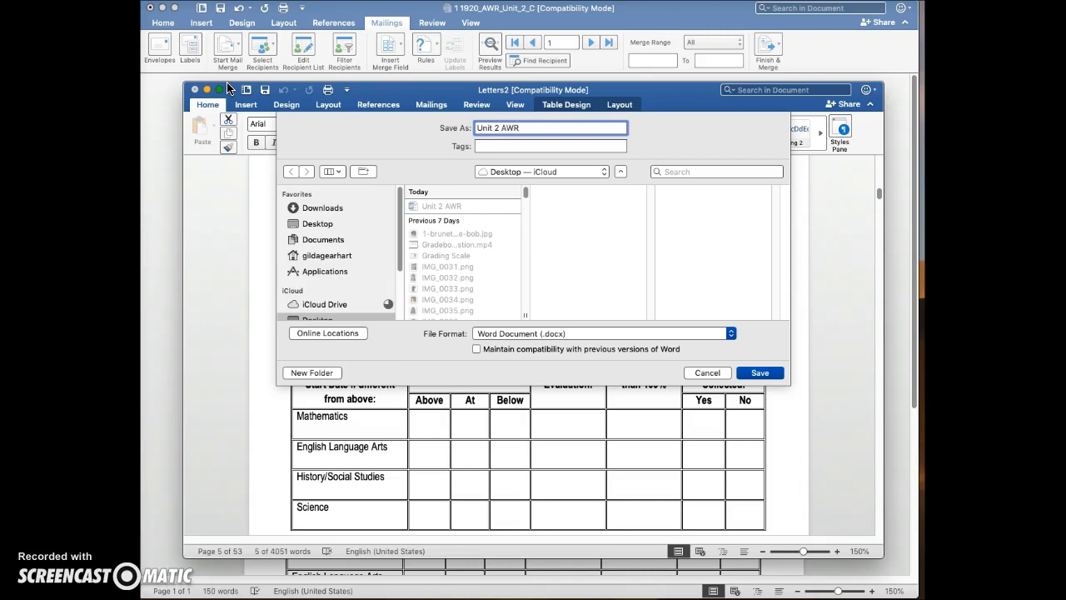
pyautogui.write('s 201')
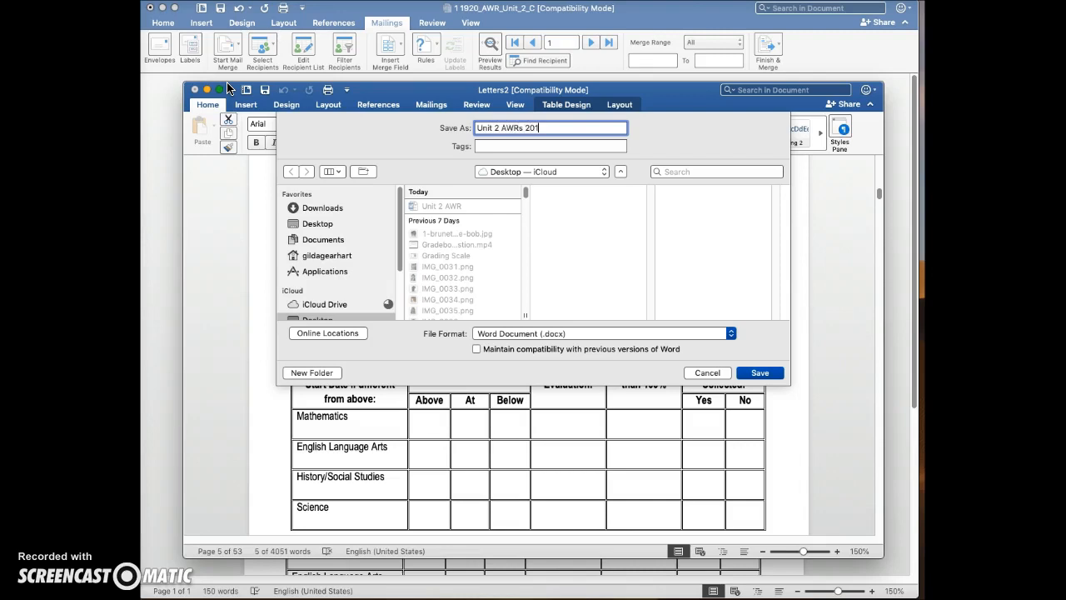
pyautogui.click(758, 372)
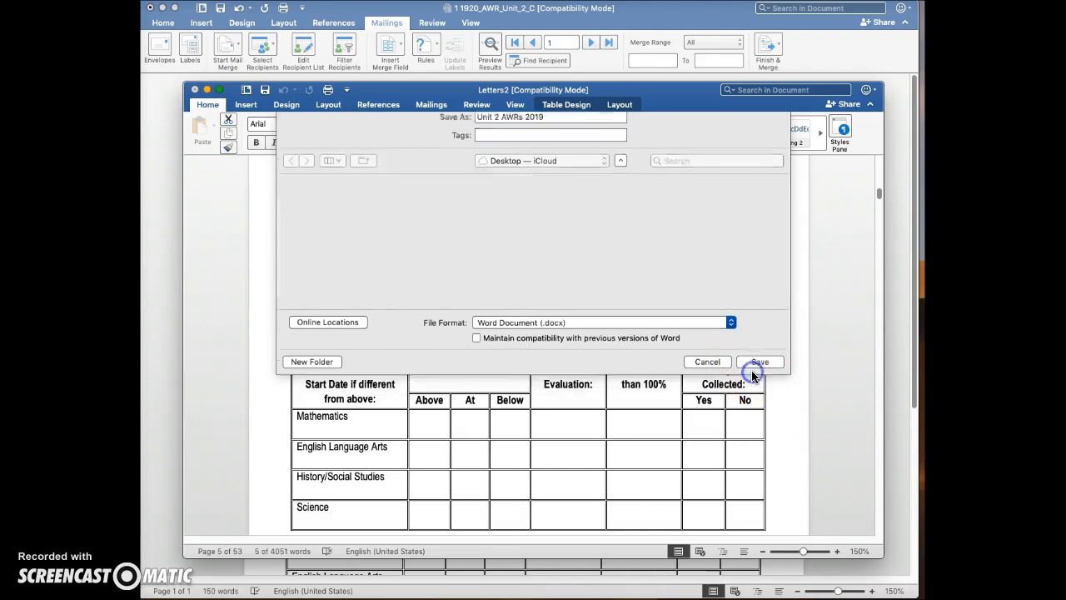